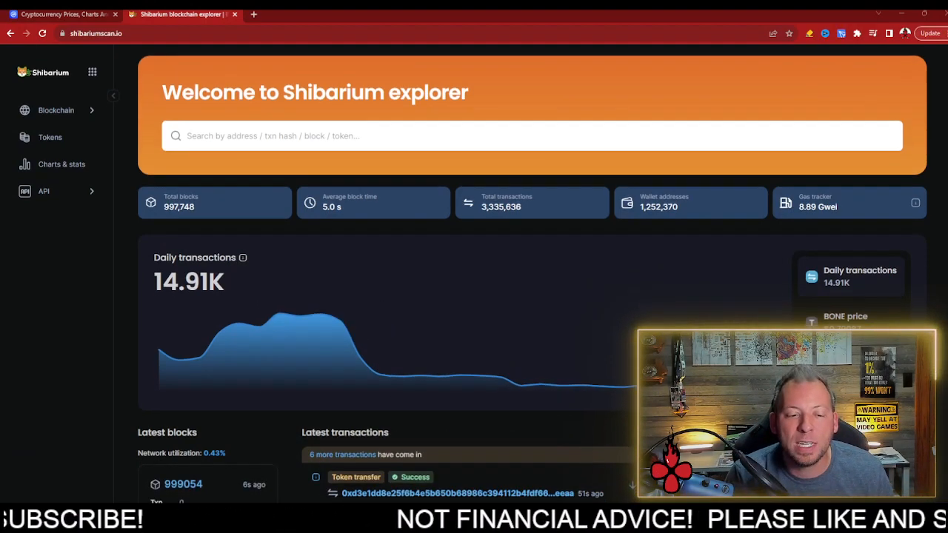
- Open Charts & stats to view the account growth, active account and transaction fee charts
scroll(down, 3)
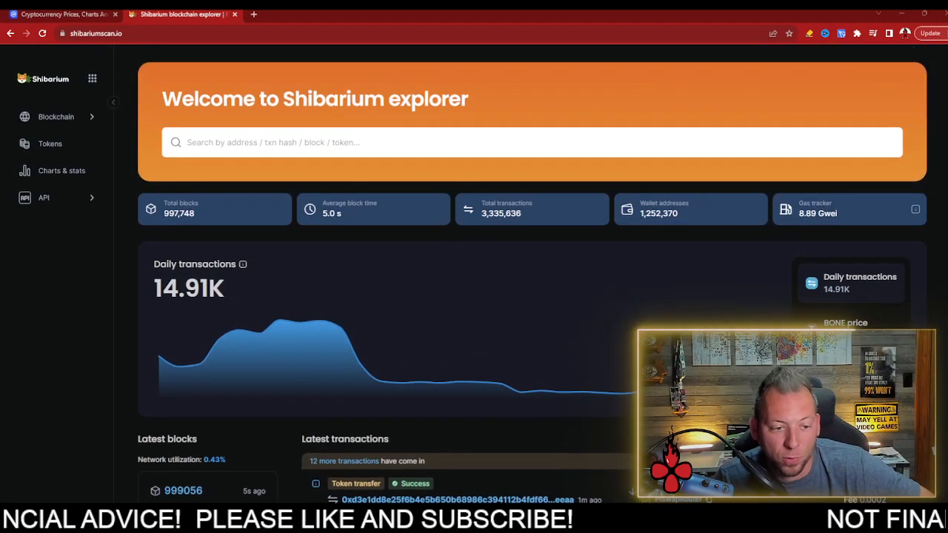
click(61, 171)
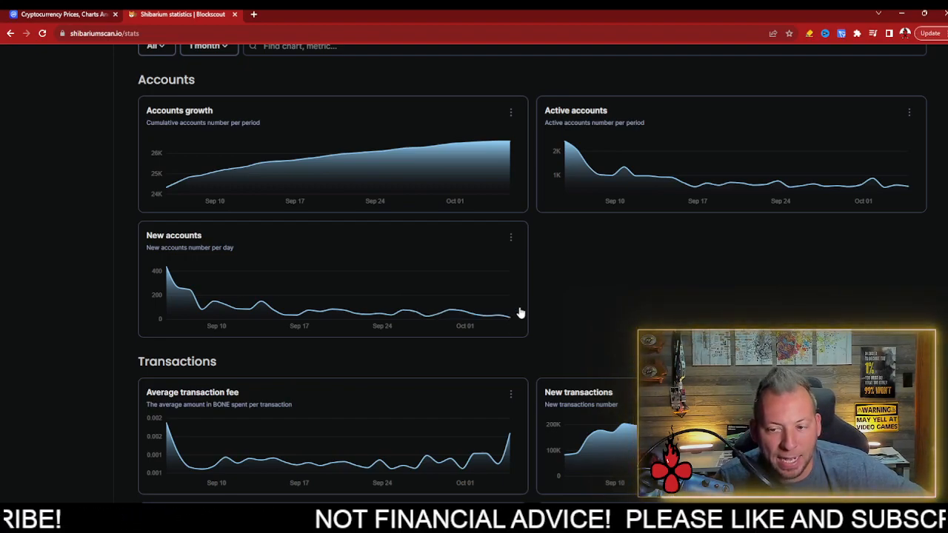
mouse_move(908, 185)
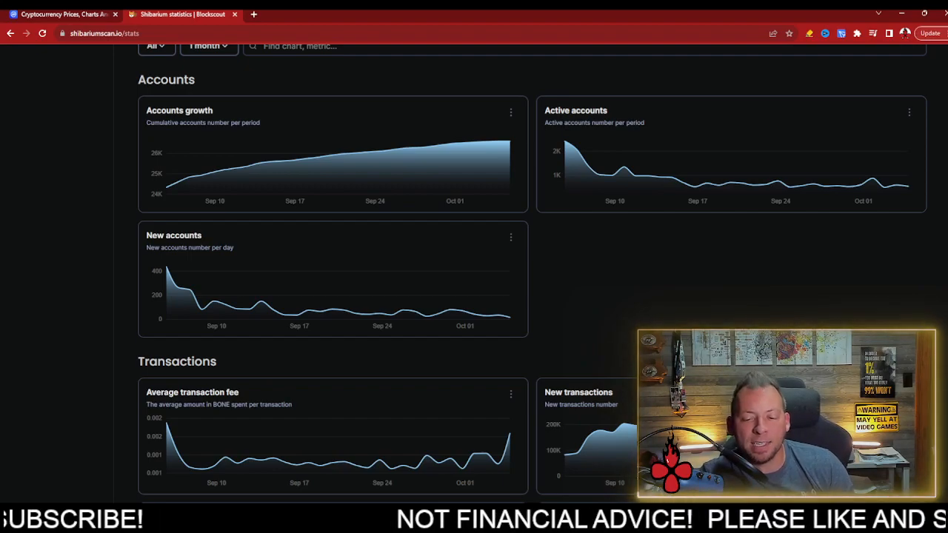
- Scroll through the Blocks, Tokens and Gas charts, then the home dashboard's 14.91K daily transactions
scroll(down, 3)
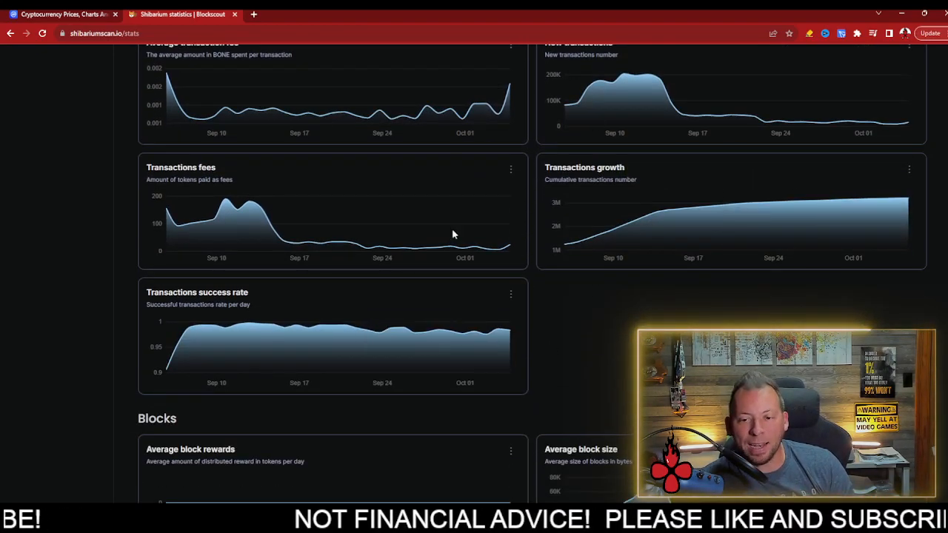
scroll(down, 3)
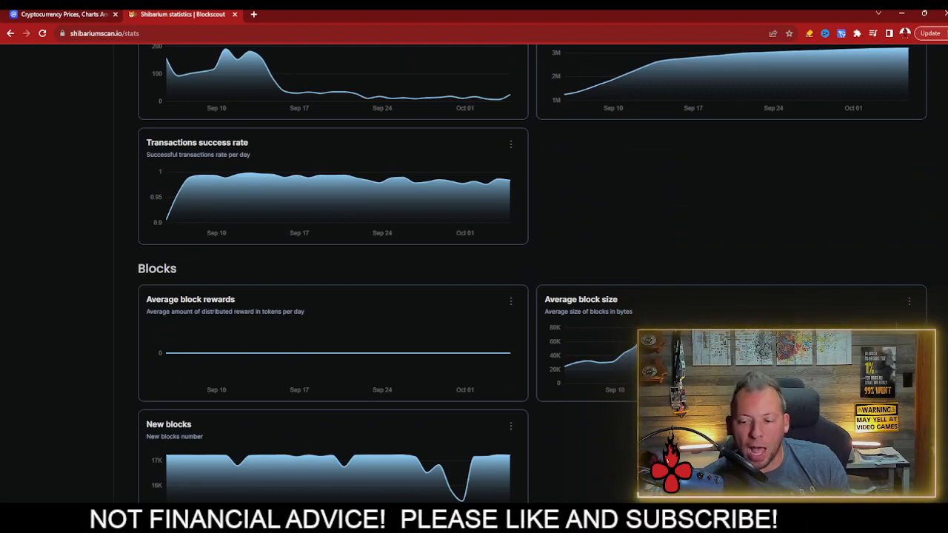
scroll(down, 3)
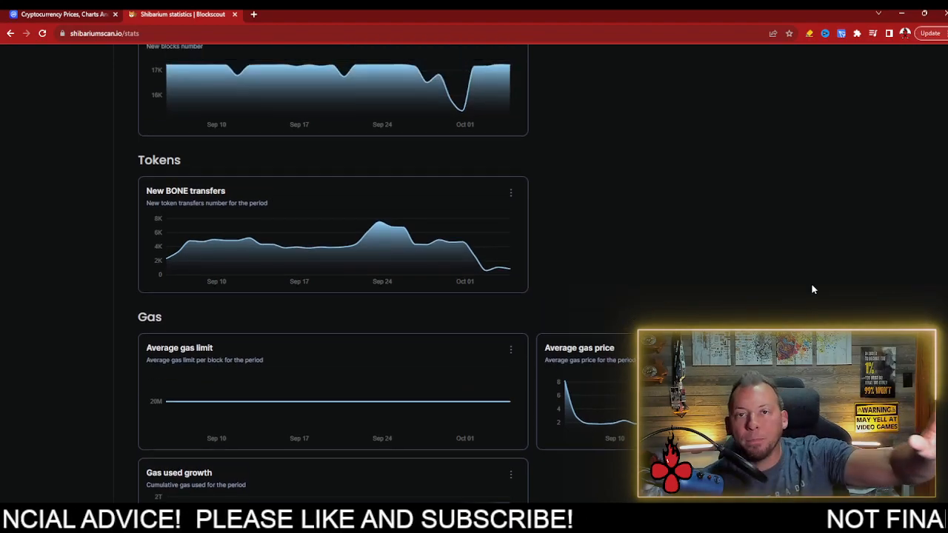
scroll(up, 3)
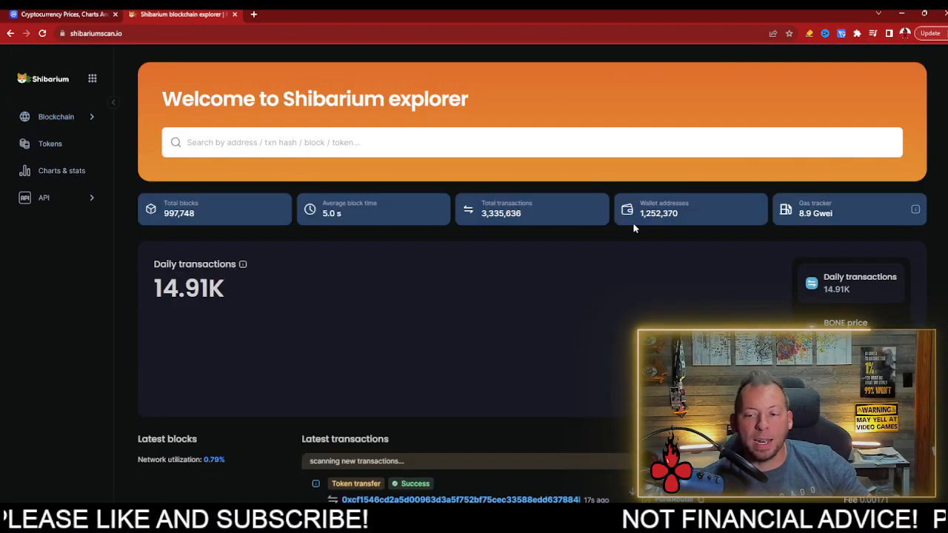
scroll(down, 3)
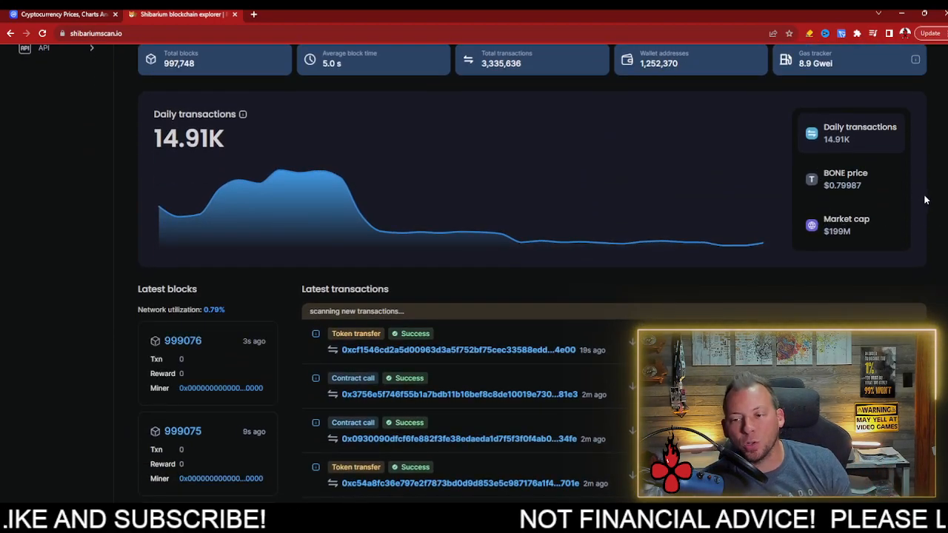
mouse_move(911, 201)
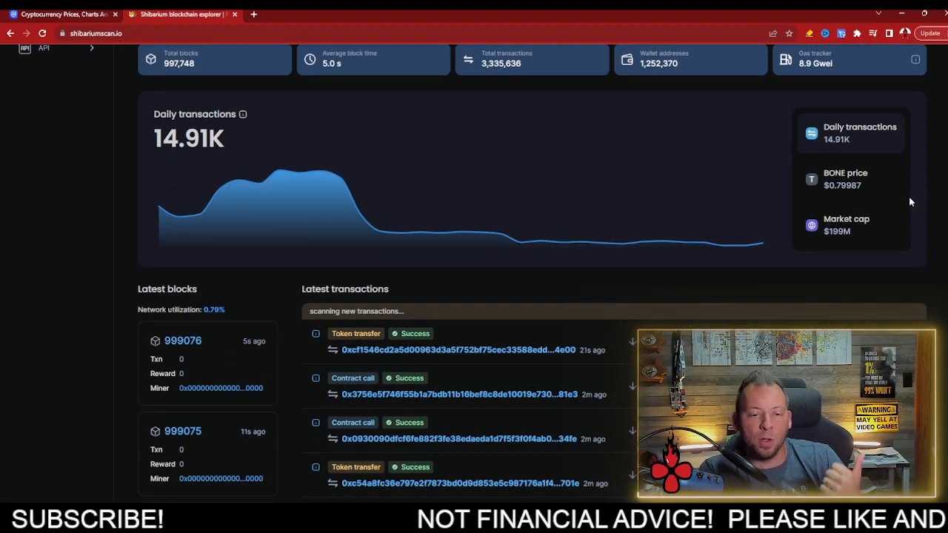